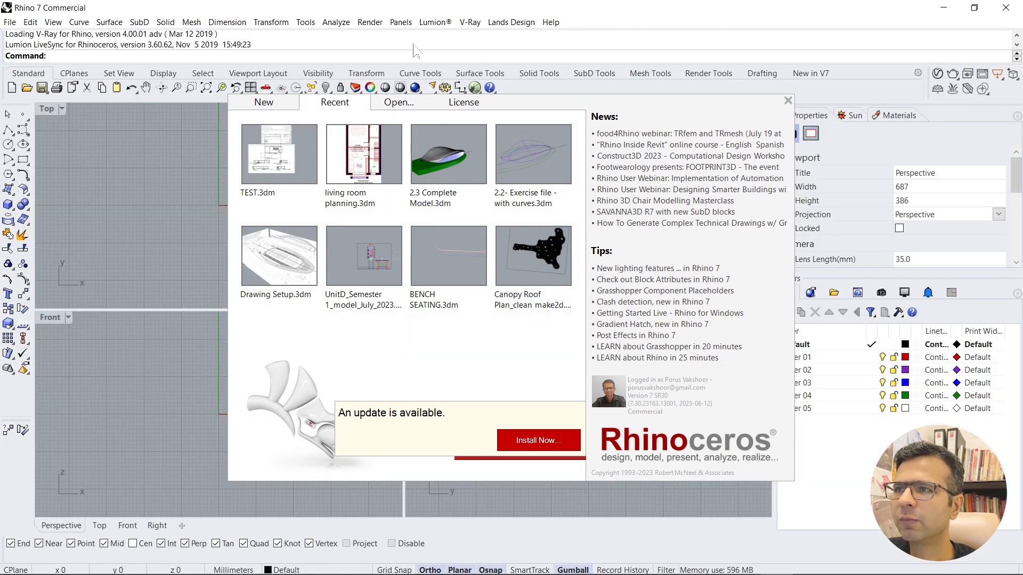
Step: Dismiss the splash screen and start a new model from Large Objects - Millimeters.3dm
click(788, 99)
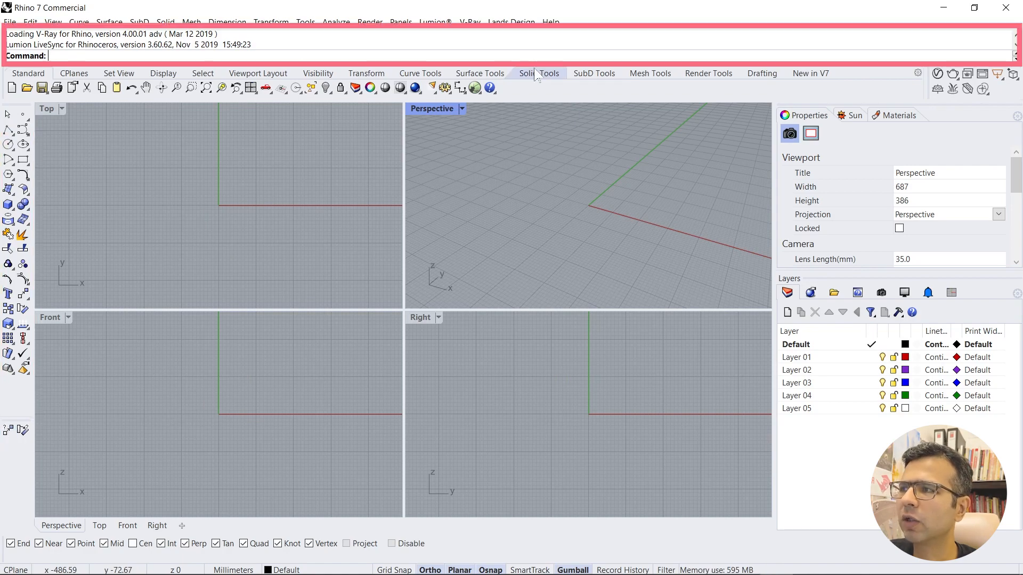
click(10, 21)
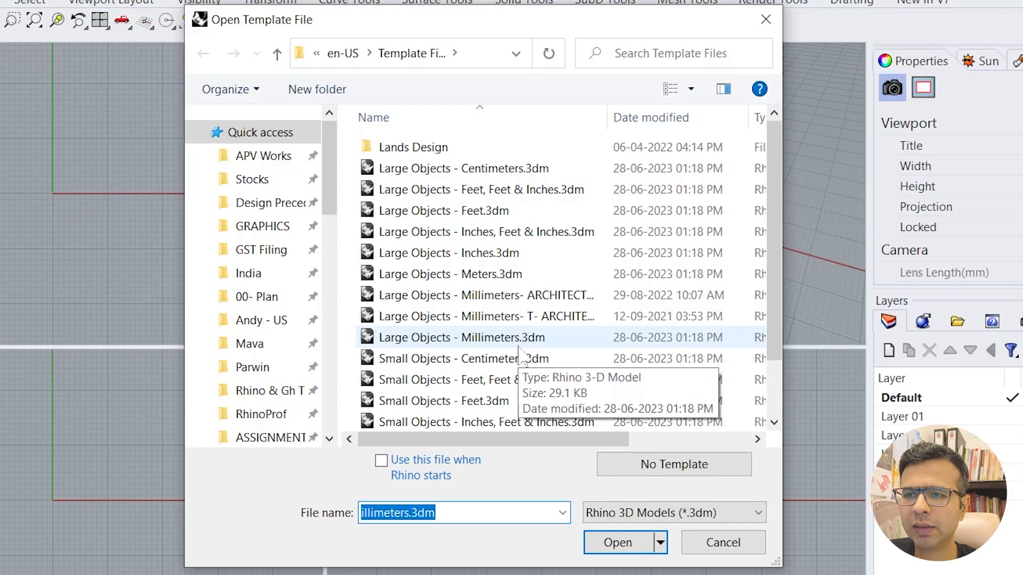
click(617, 542)
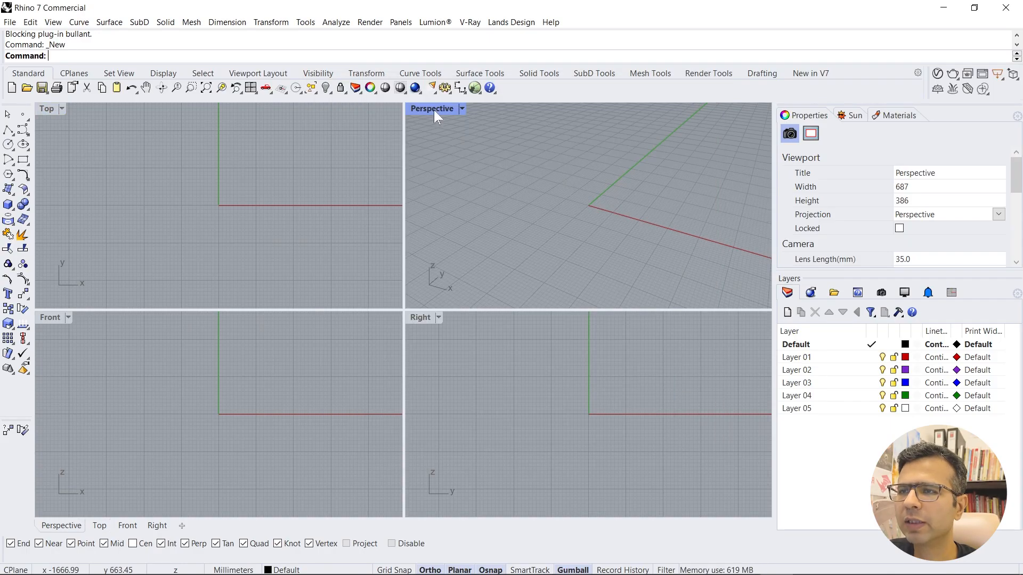
Step: Maximize the Perspective viewport and check its display mode menu
double_click(432, 108)
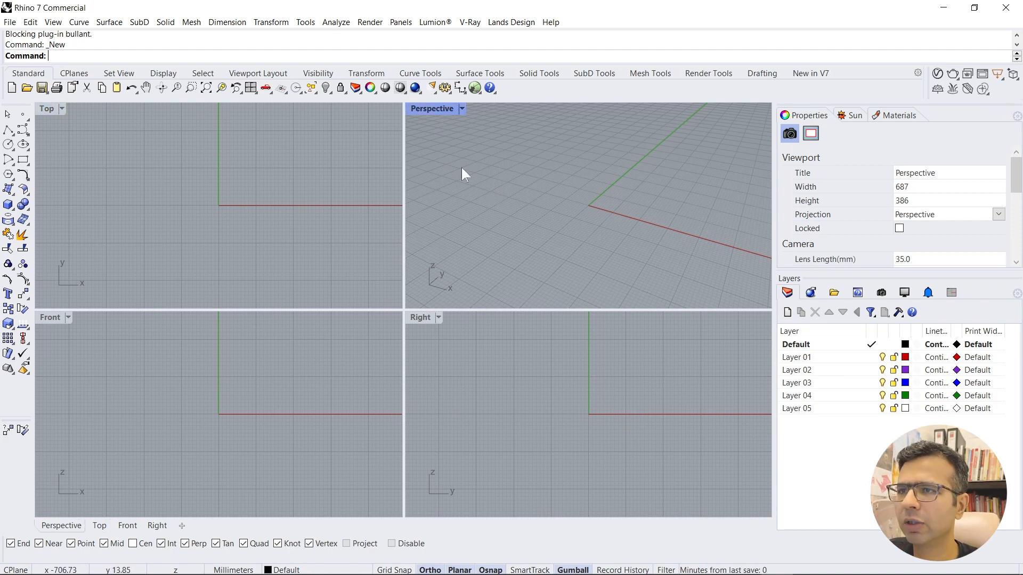
double_click(432, 108)
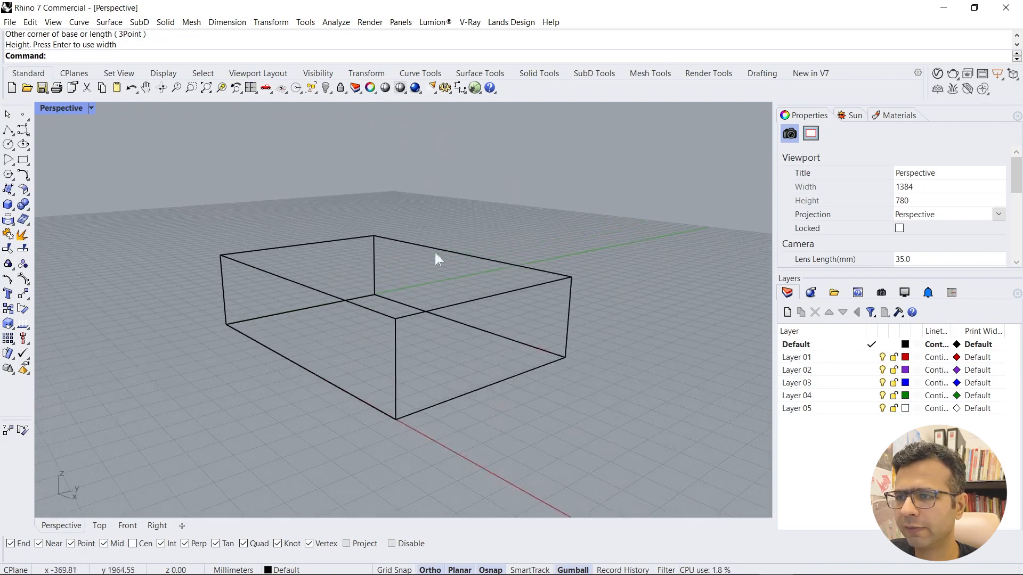
click(91, 107)
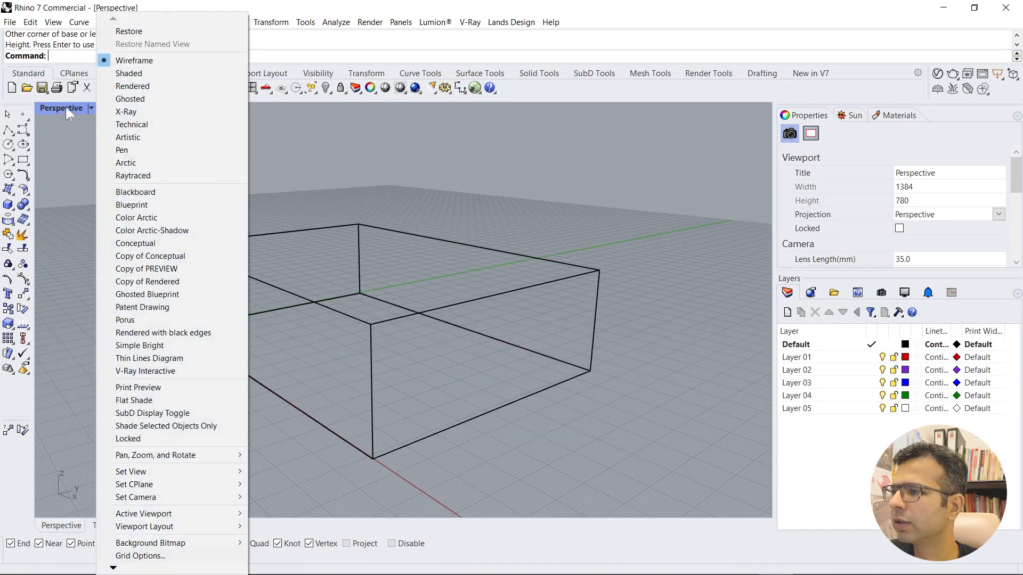
mouse_move(130, 99)
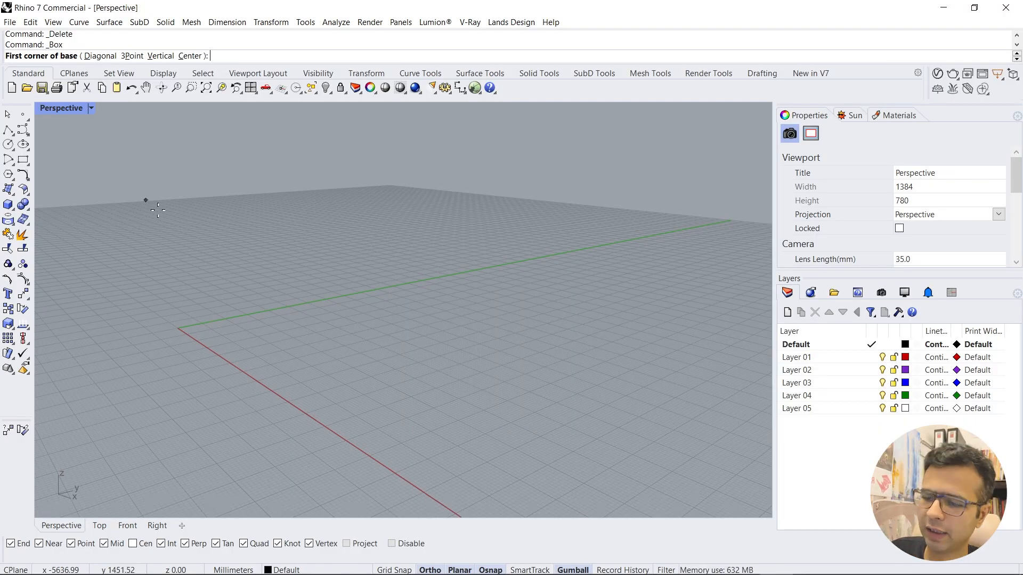
mouse_move(185, 254)
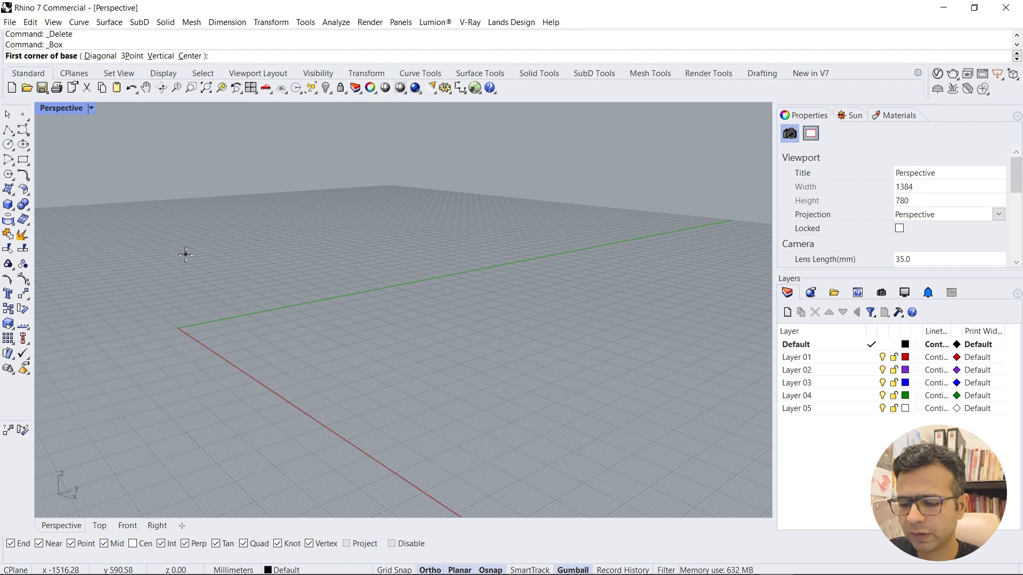
Step: Draw a box slab from 0,0,0 with length 24M and width 9
text(0,0,0)
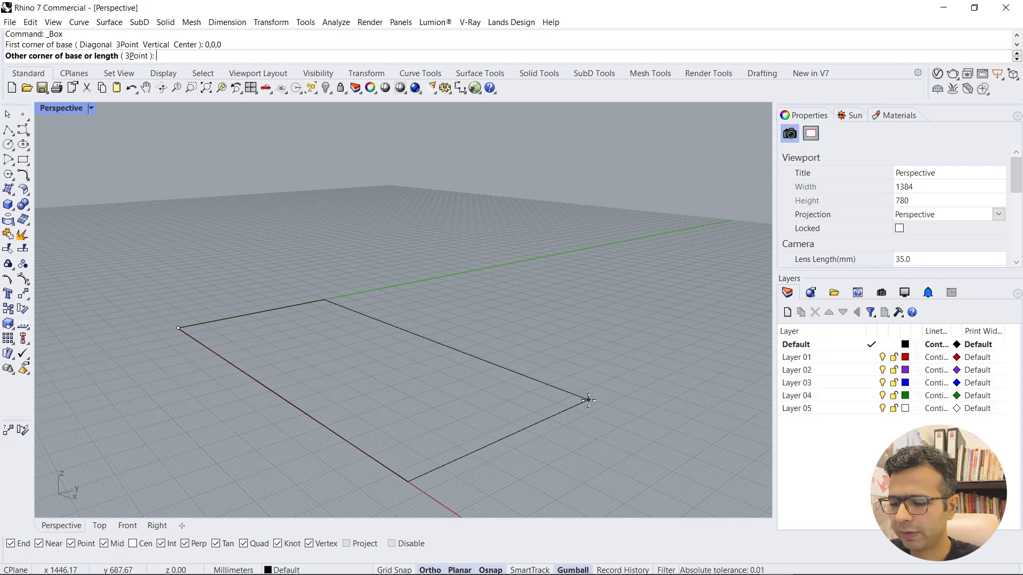
text(24)
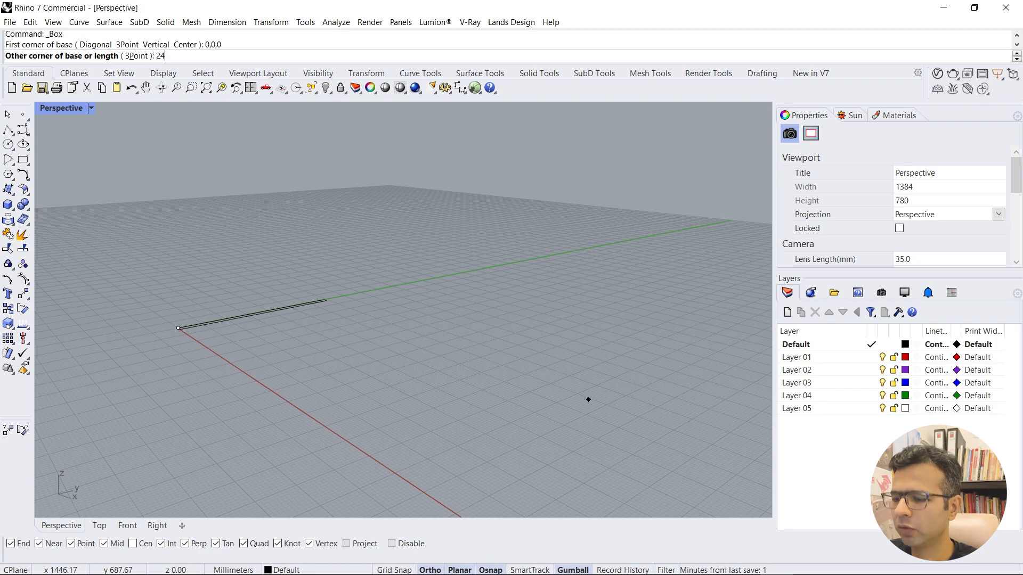
text(M)
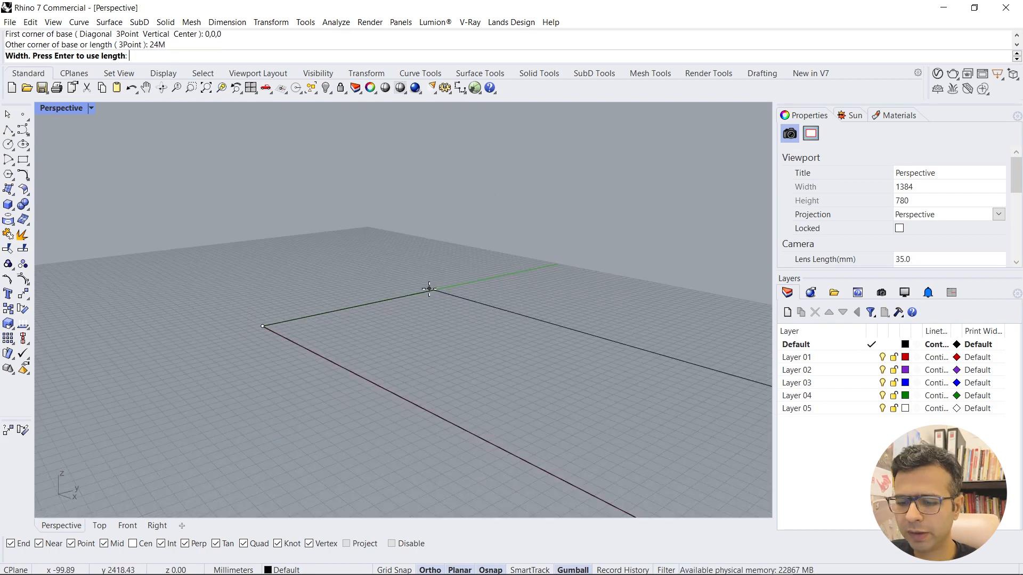
text(9)
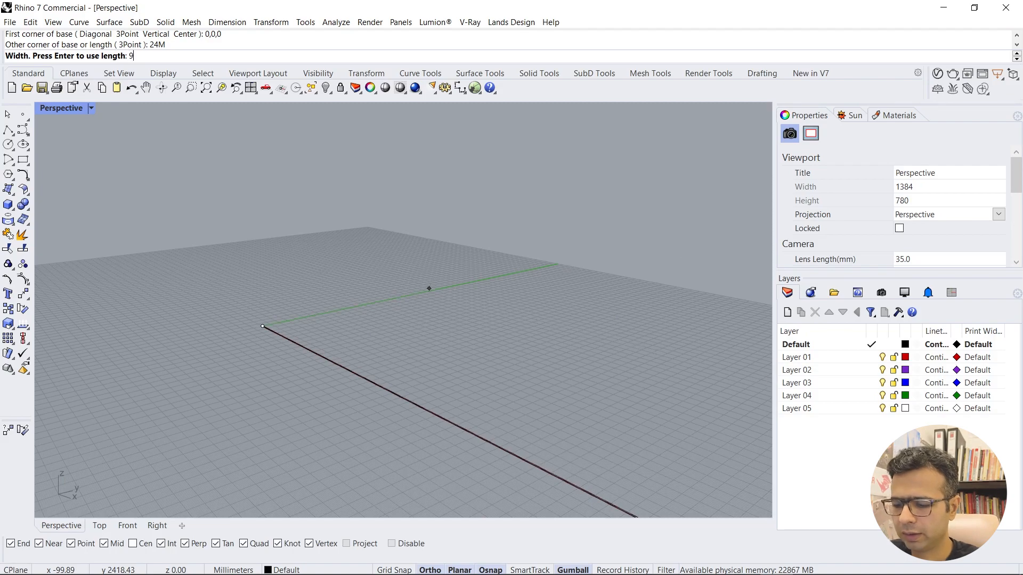
key(Enter)
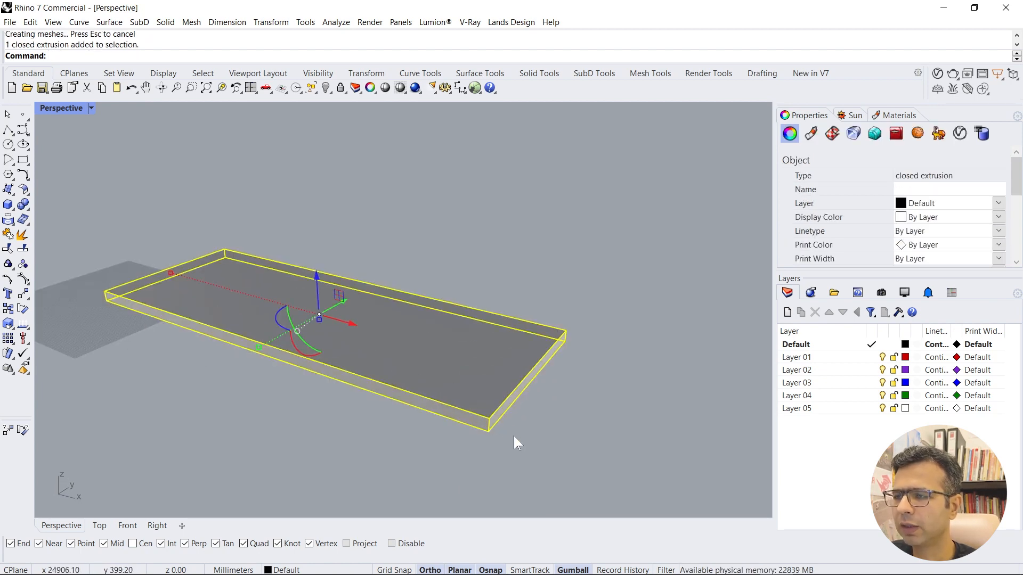
Step: Copy the slab from its corner 3.6M upward to form the roof slab
text(C)
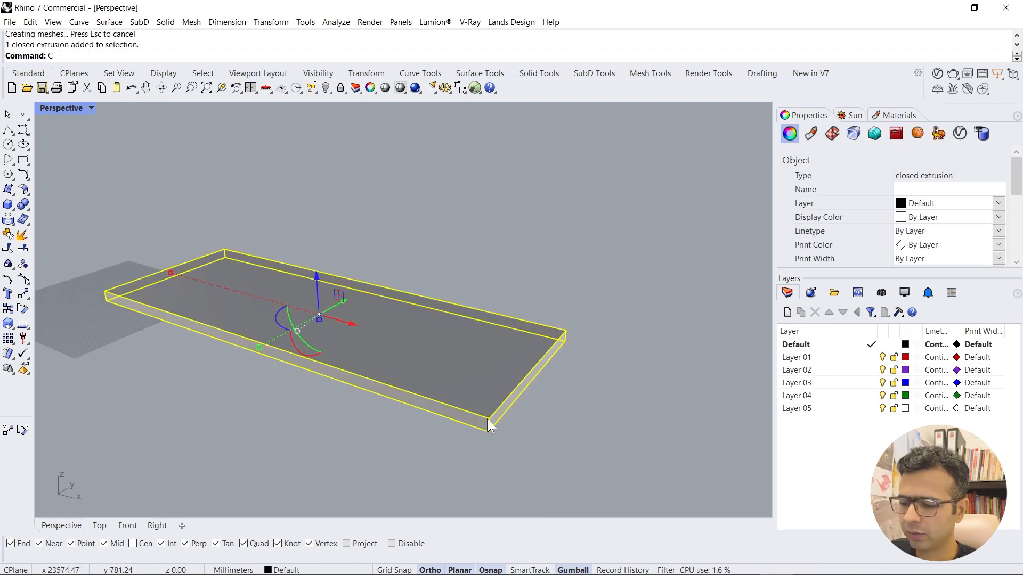
text(opy)
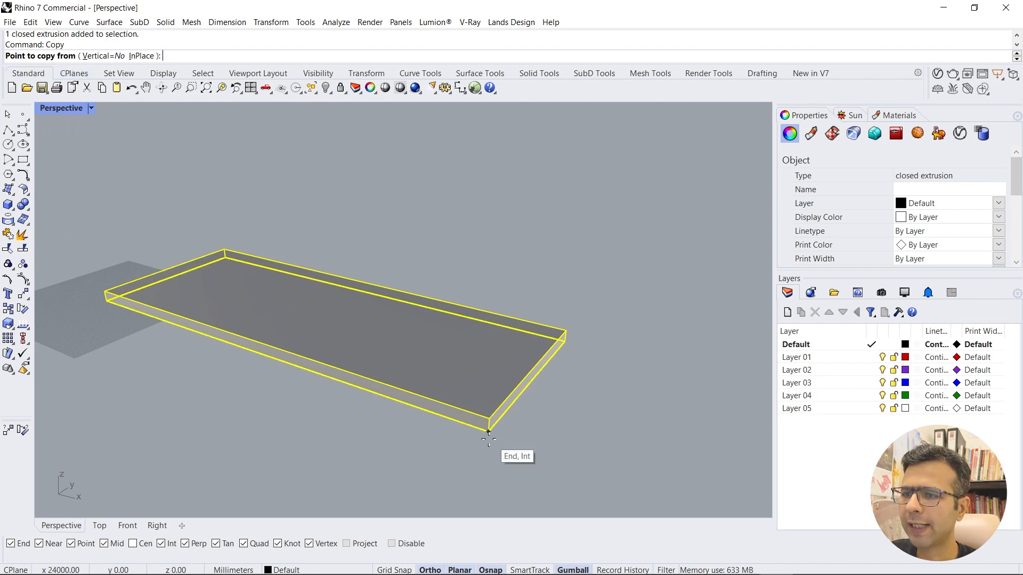
click(488, 431)
text(3.6M)
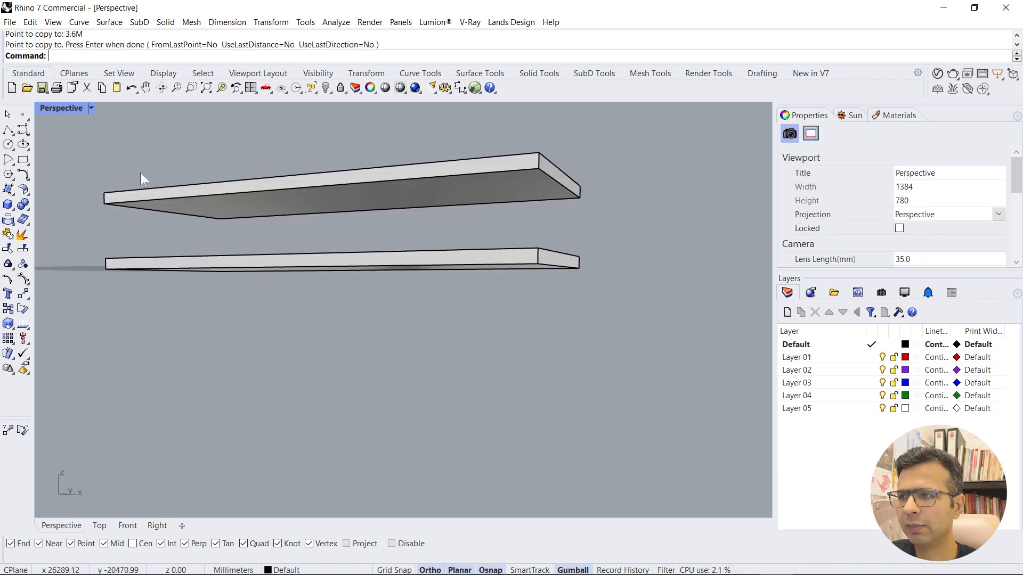
Step: Make Layer 03 current and rename it GLAZING, then start renaming Default to SOLID
click(796, 357)
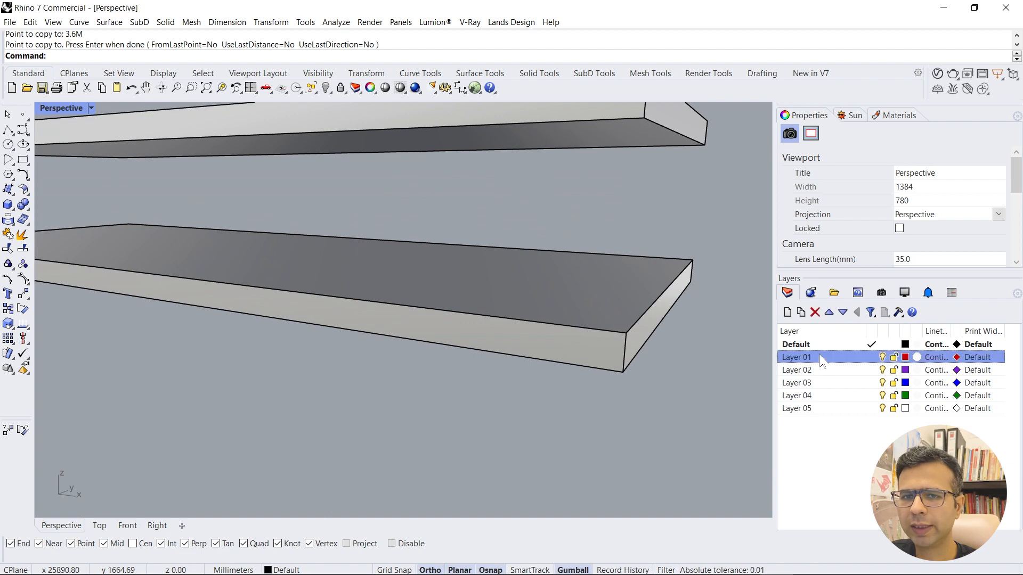
click(796, 382)
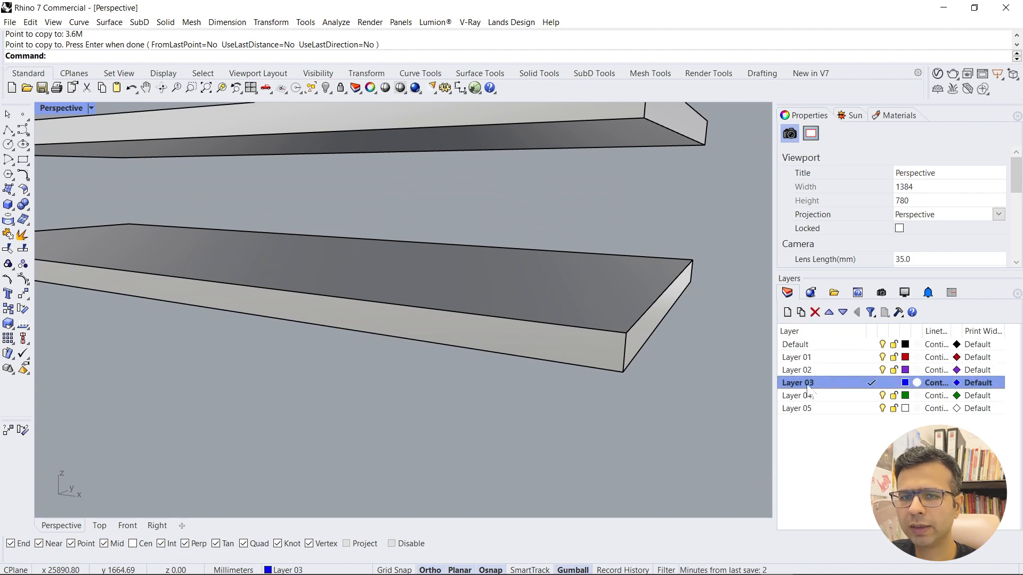
text(GLAZING)
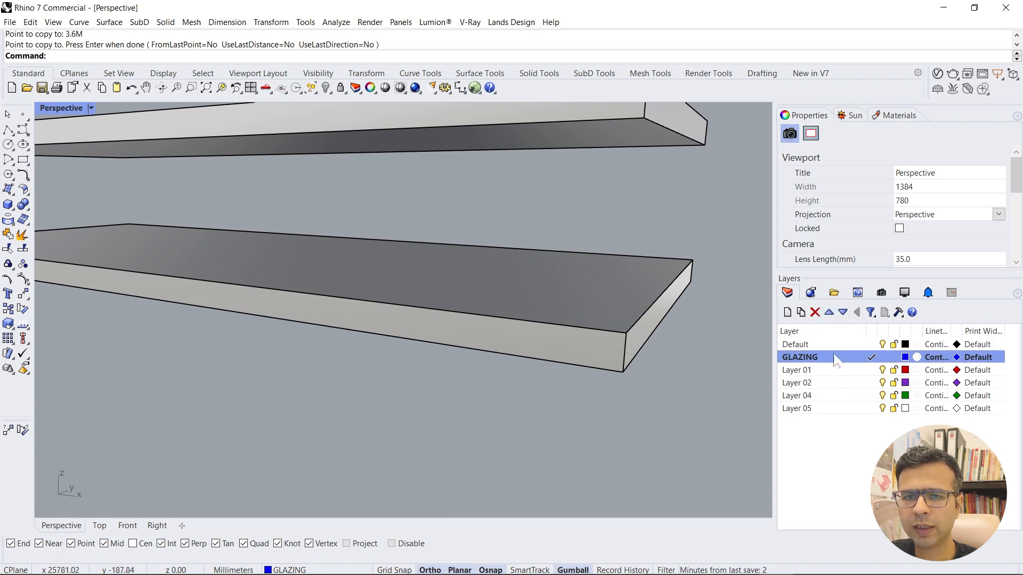
double_click(795, 344)
text(SOLID)
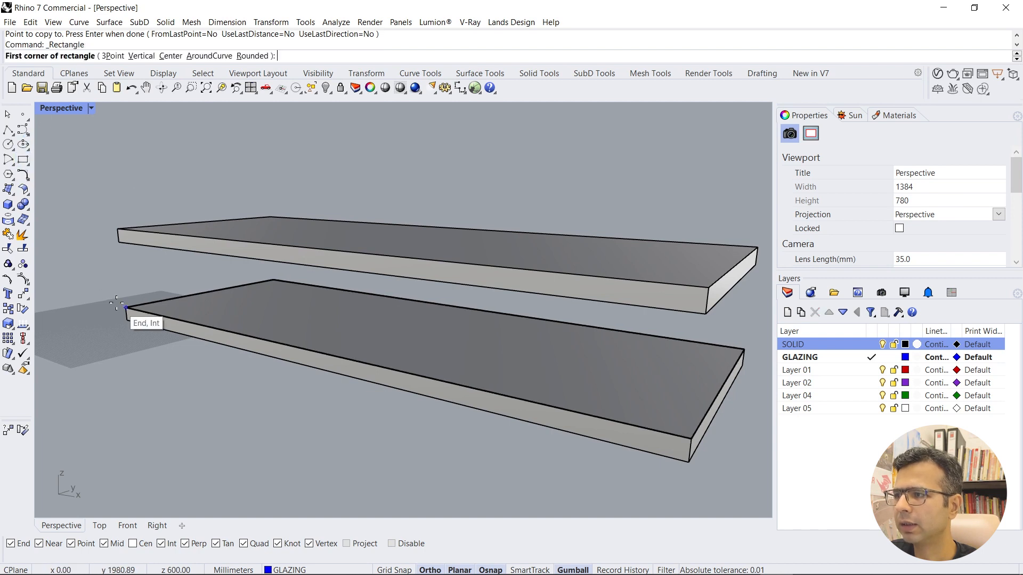
Step: Extrude a rectangle on the floor slab's top one-sided up to the roof slab as glazing
click(124, 307)
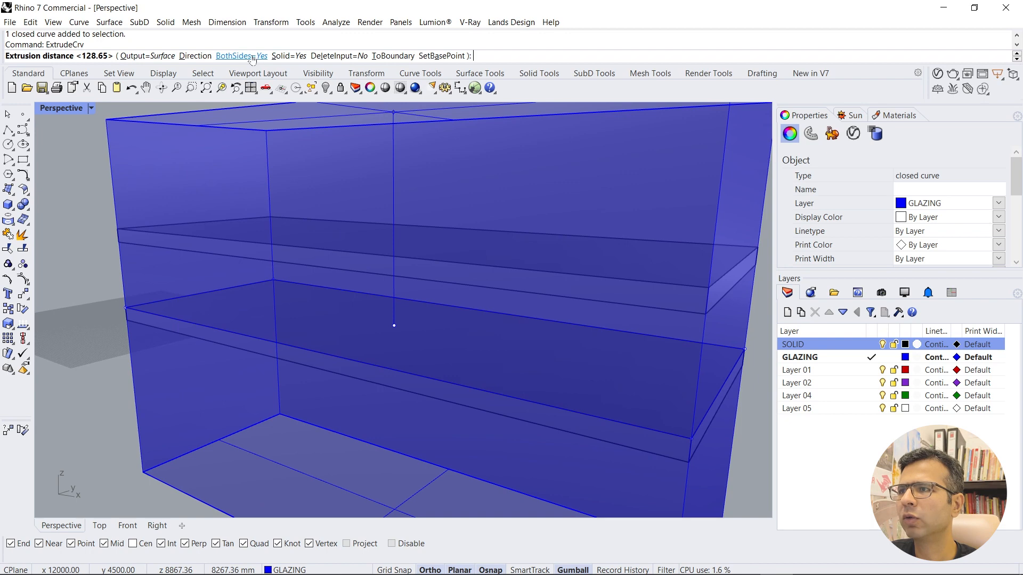
click(234, 55)
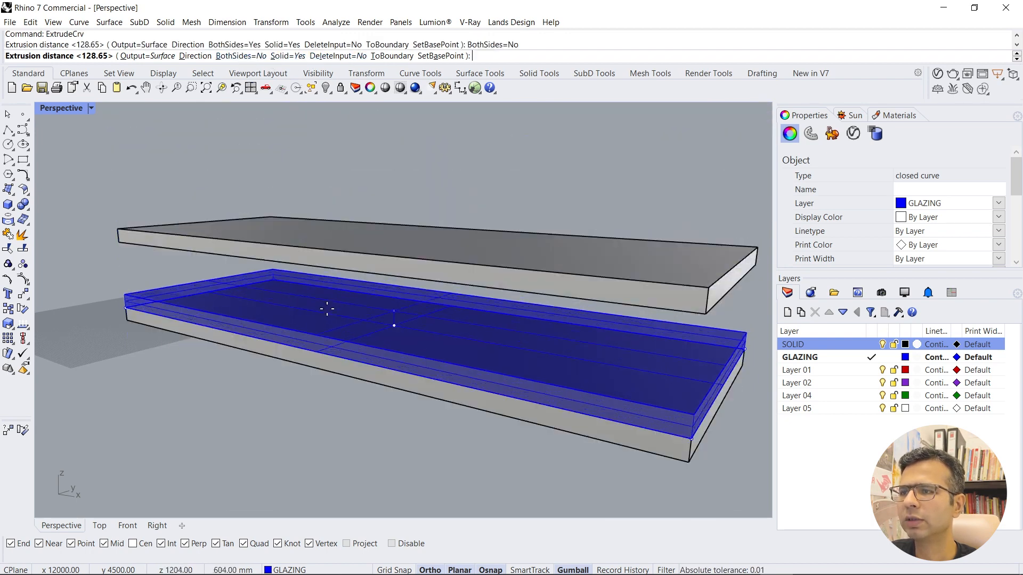
click(287, 55)
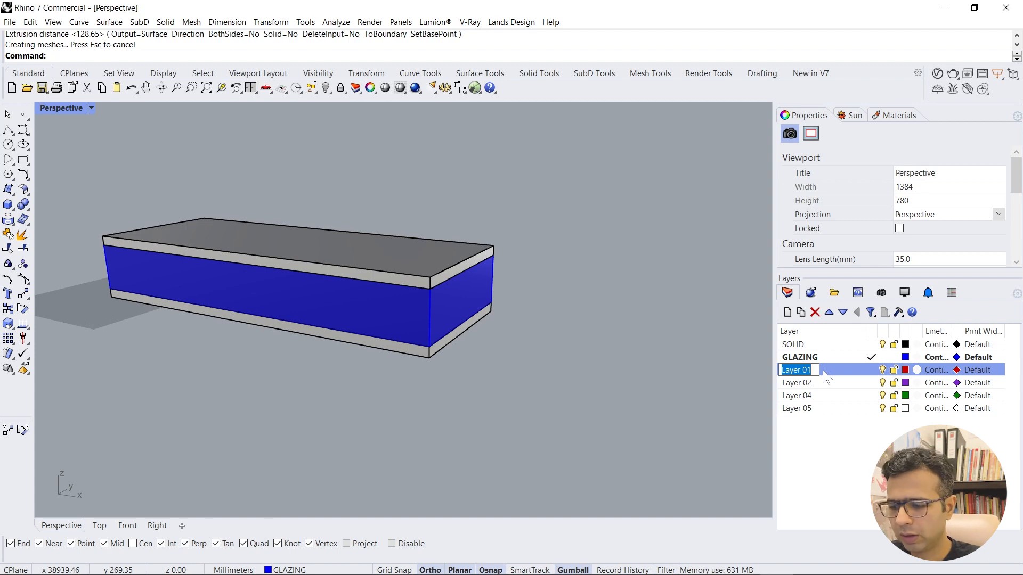
Step: Create the COLUMNS layer, draw a .3 m square box column, and undo its accidental scaling
text(COLUMNS)
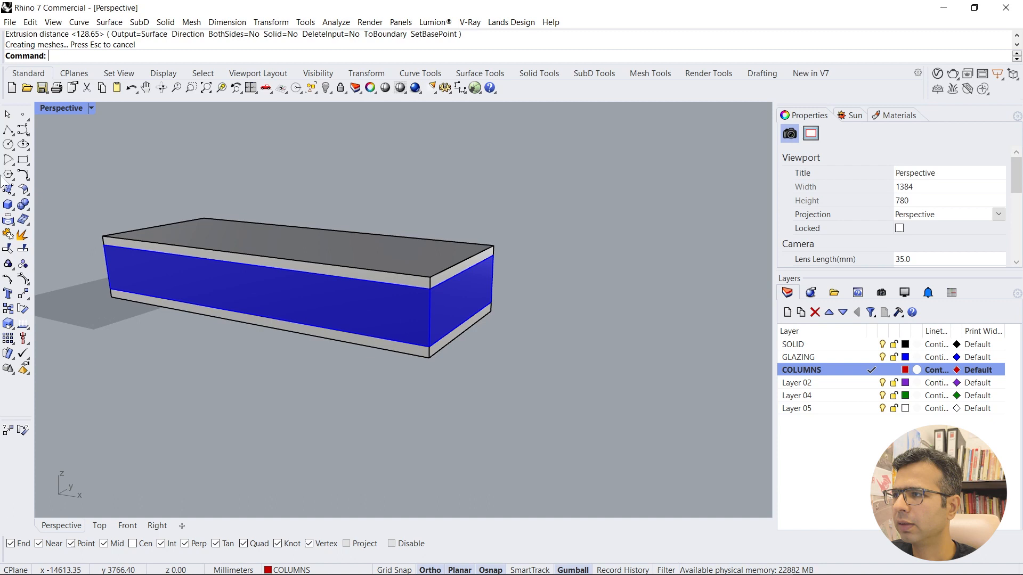
click(9, 205)
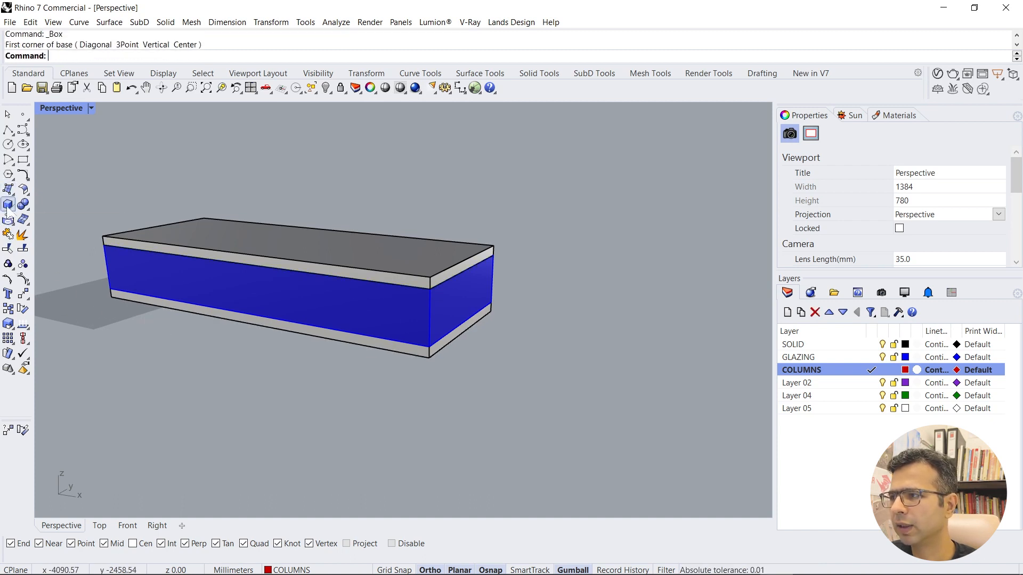
click(117, 322)
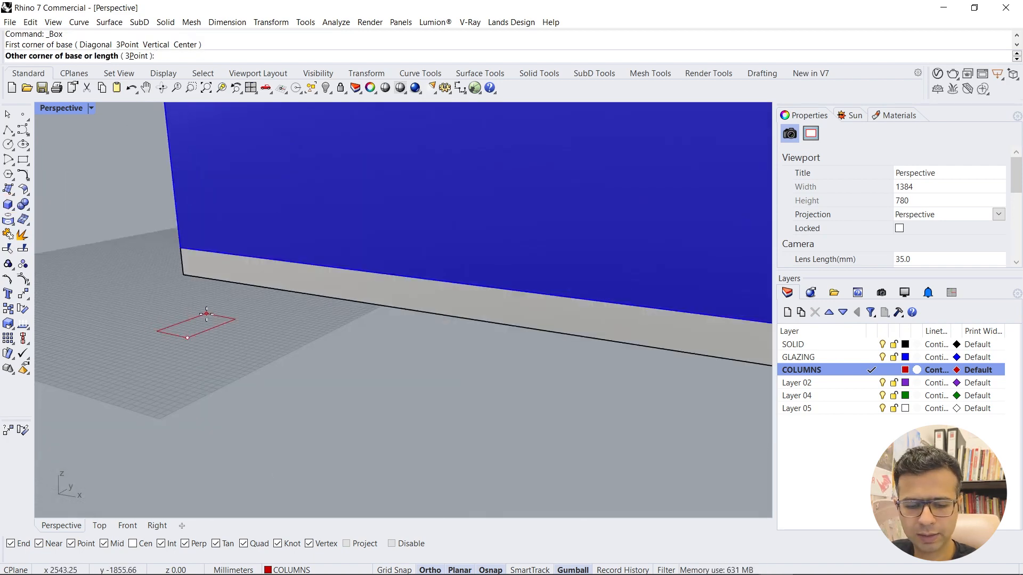
text(.3)
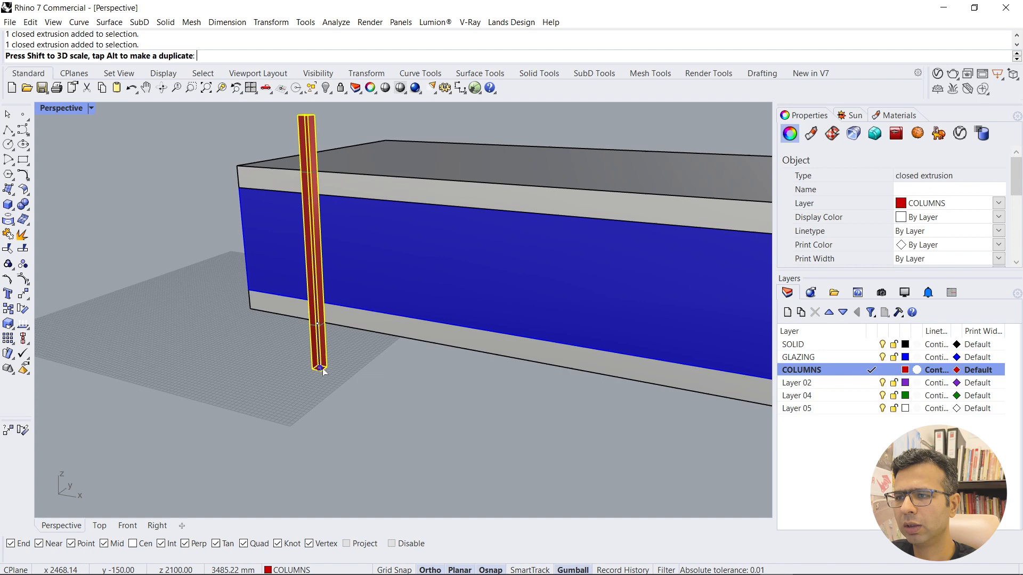
key(ctrl+z)
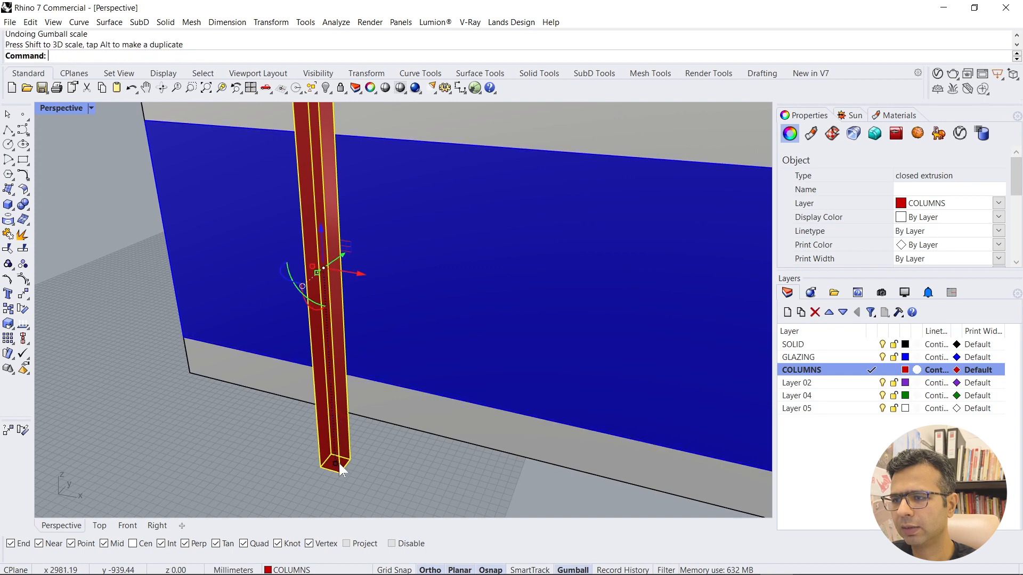
key(ctrl+z)
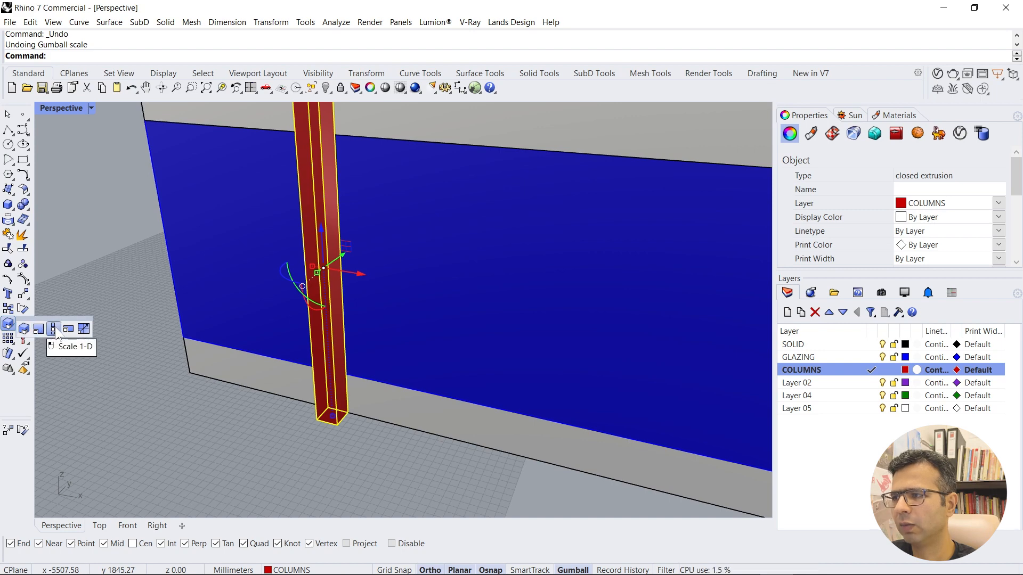
Step: Scale the column 1-D from its base to the building height
click(54, 328)
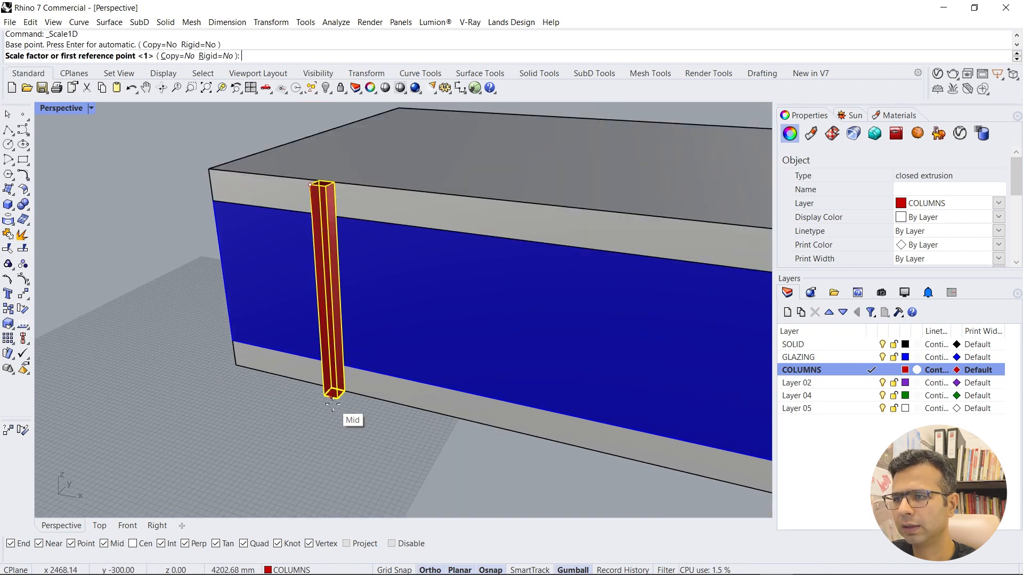
click(324, 396)
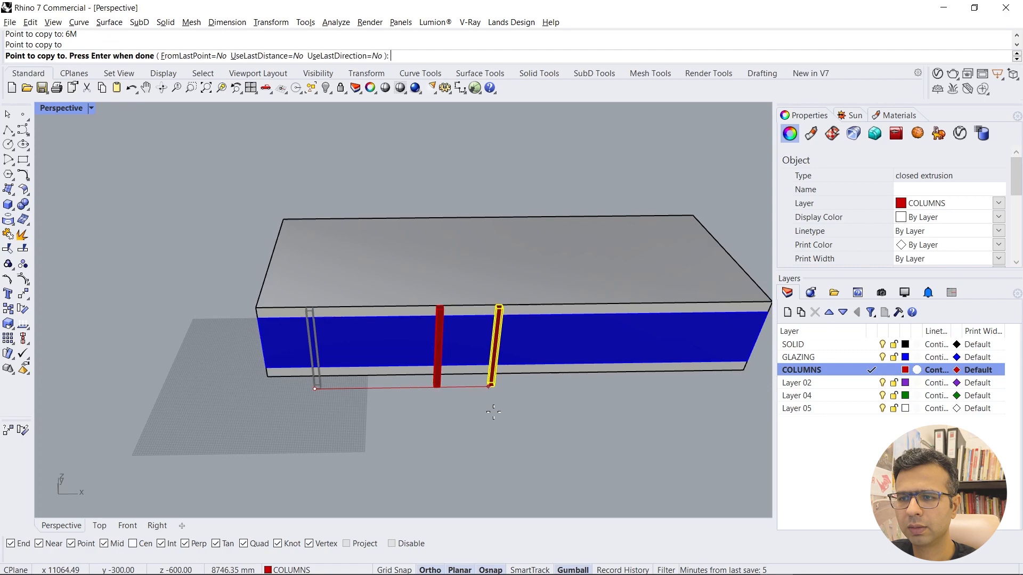
Step: Copy the column at 12M and further intervals along the facade, then group them
text(12M)
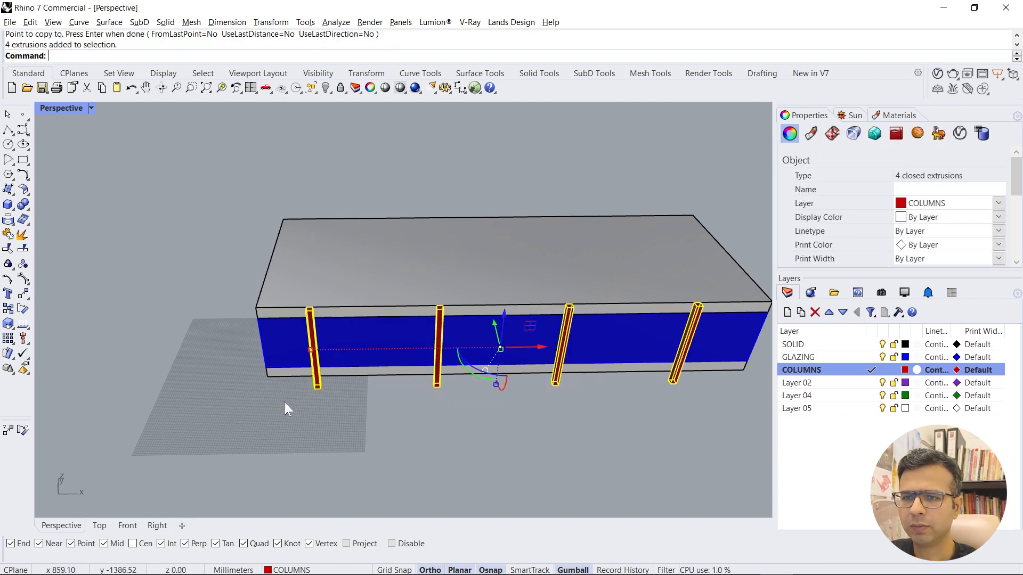
text(Group)
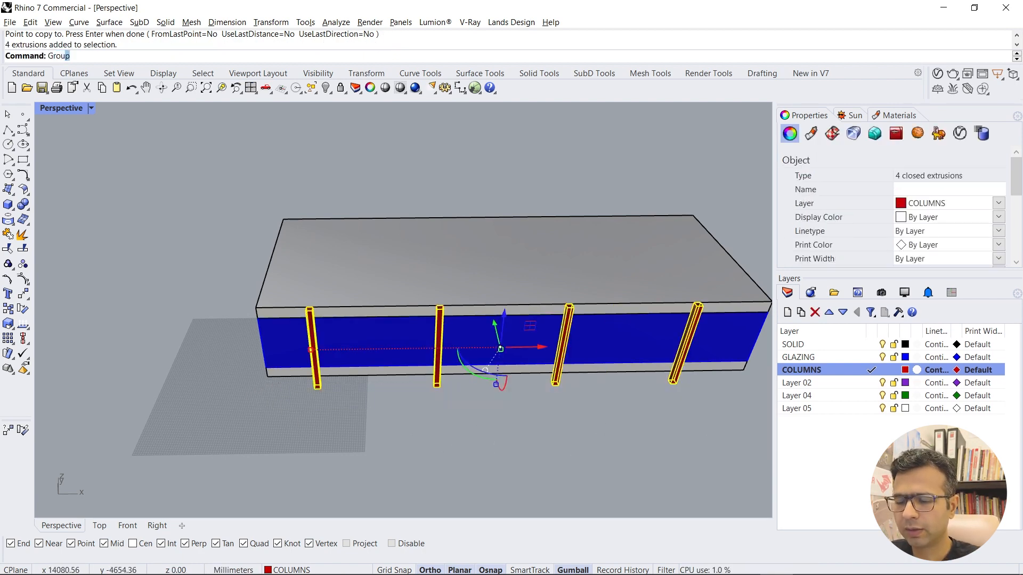
Step: Group the four columns and move them by midpoint snap onto the long face
key(Enter)
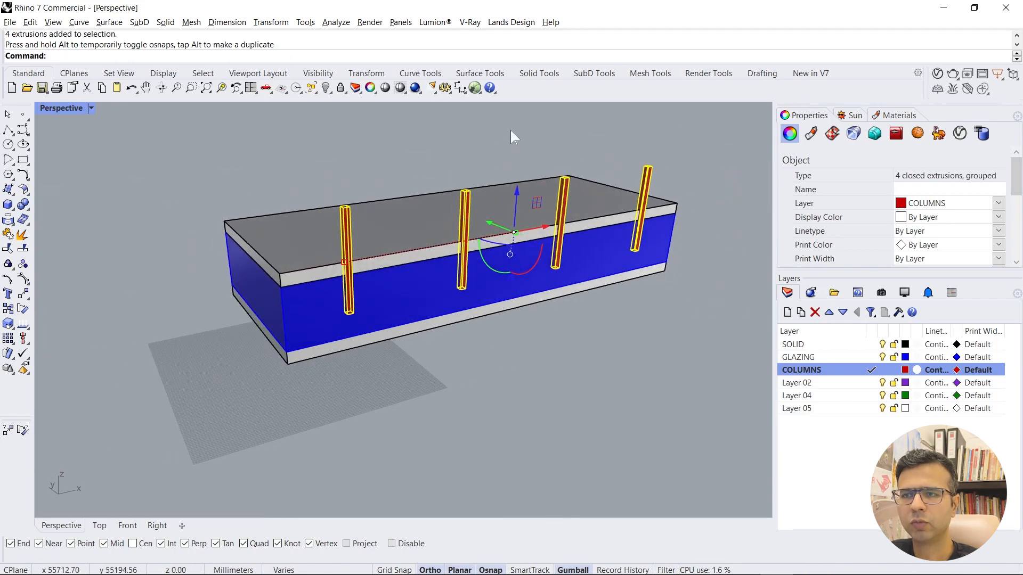
text(M)
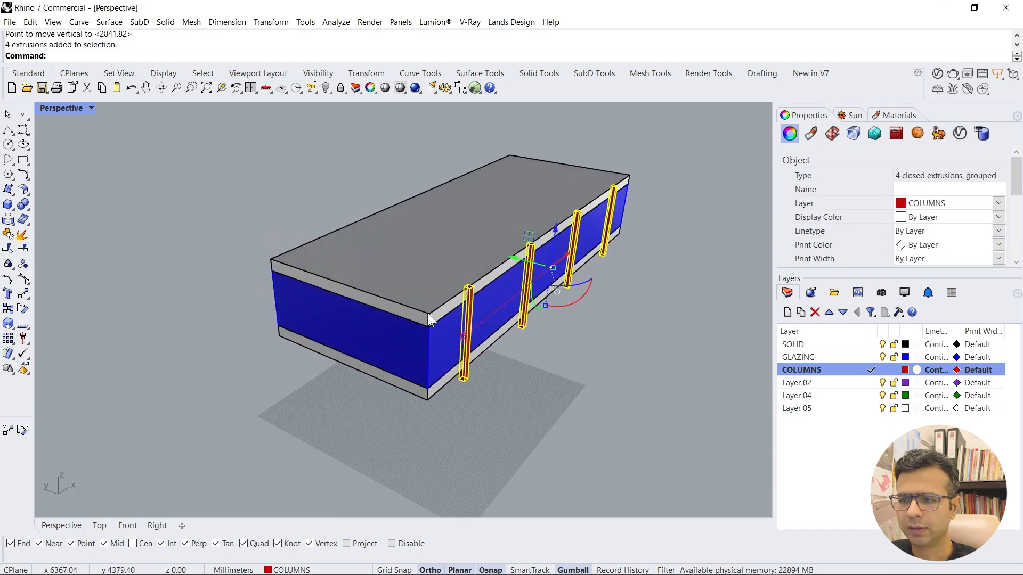
text(mi)
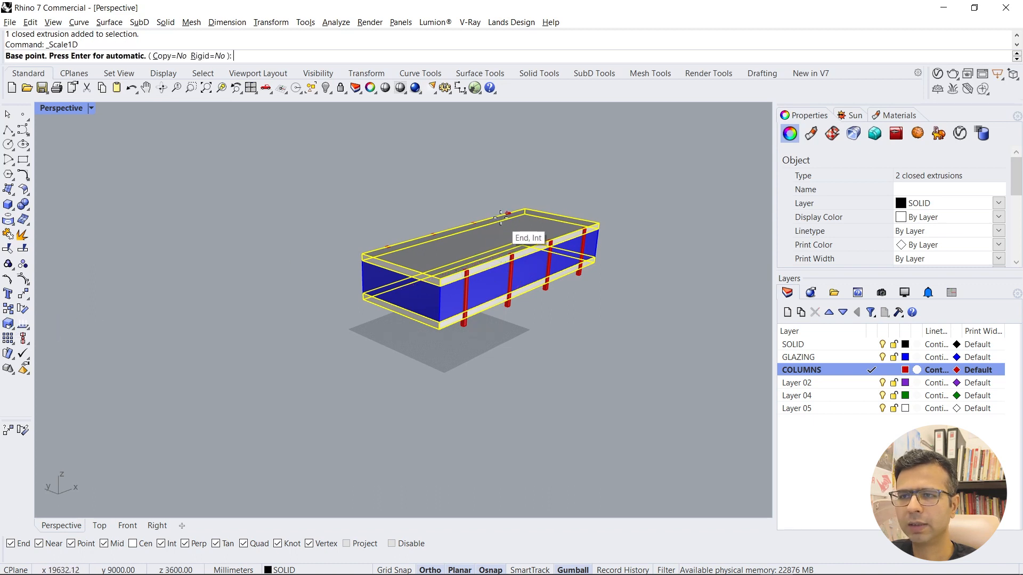
Step: Scale1D both slabs from the slab end with a 35 m lengthwise stretch
click(360, 253)
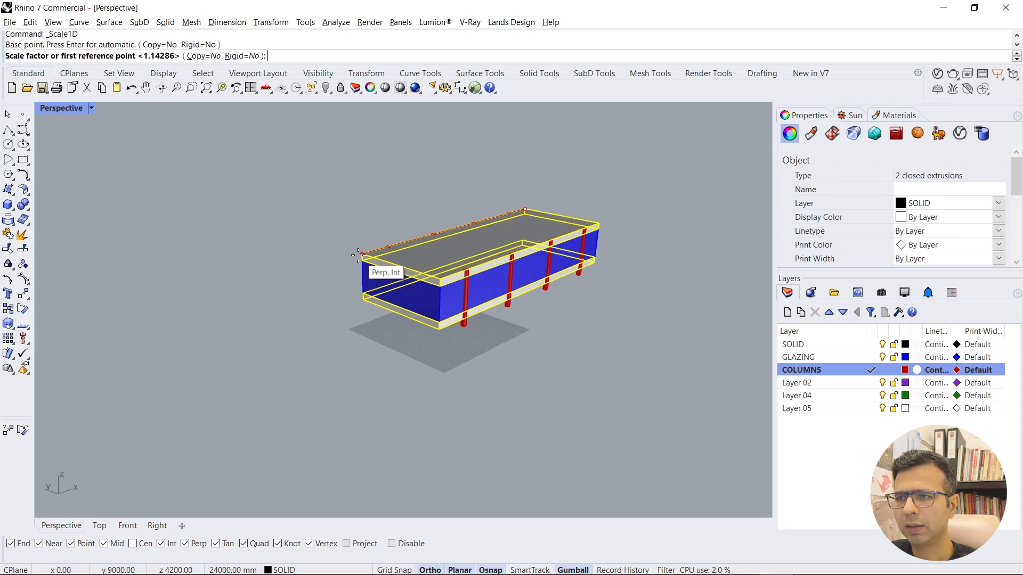
click(357, 254)
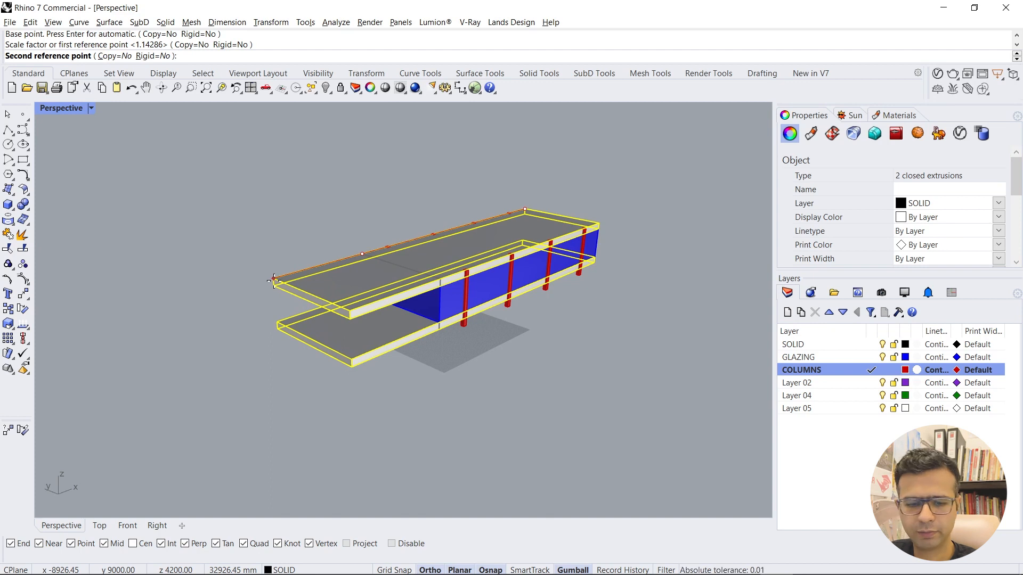
text(3)
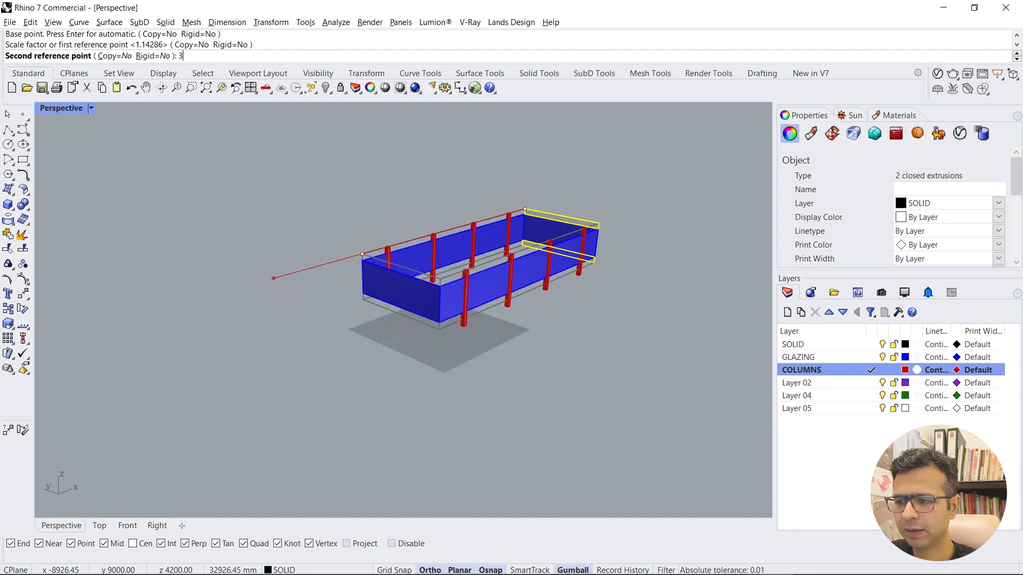
text(5)
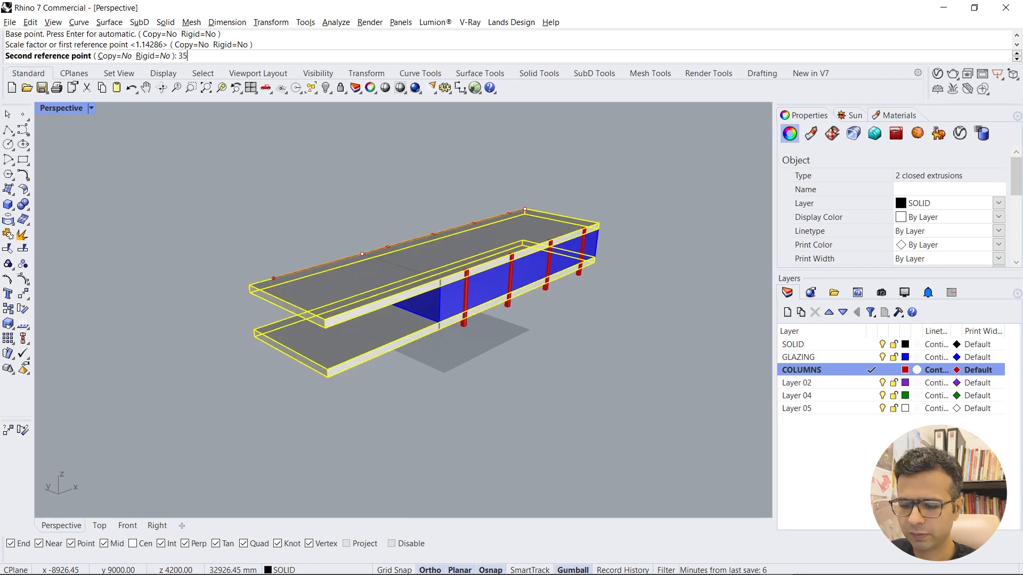
text(M)
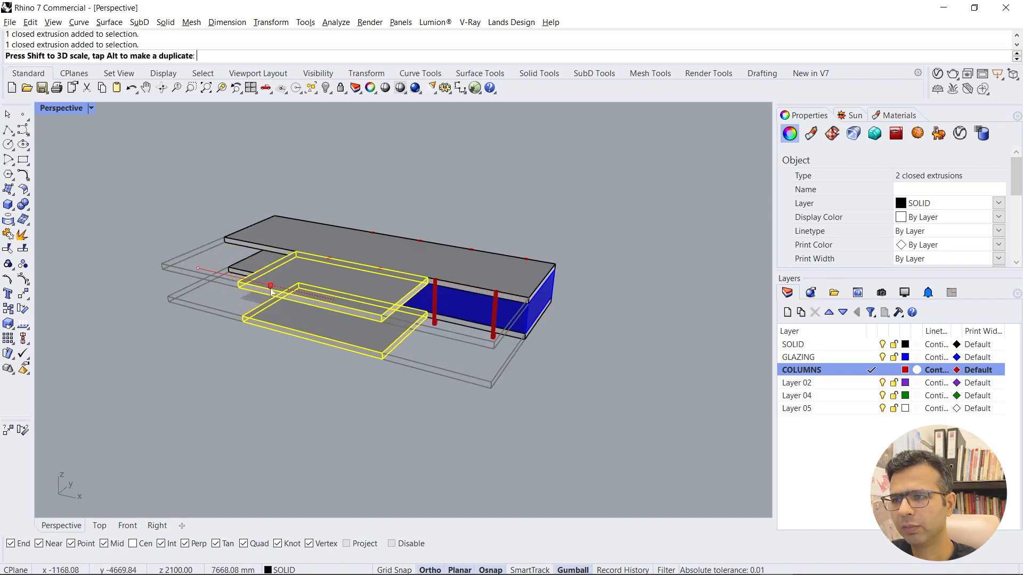
Step: Copy a slab outward with the gumball and drop it down by -0.6 m
drag(270, 285, 307, 299)
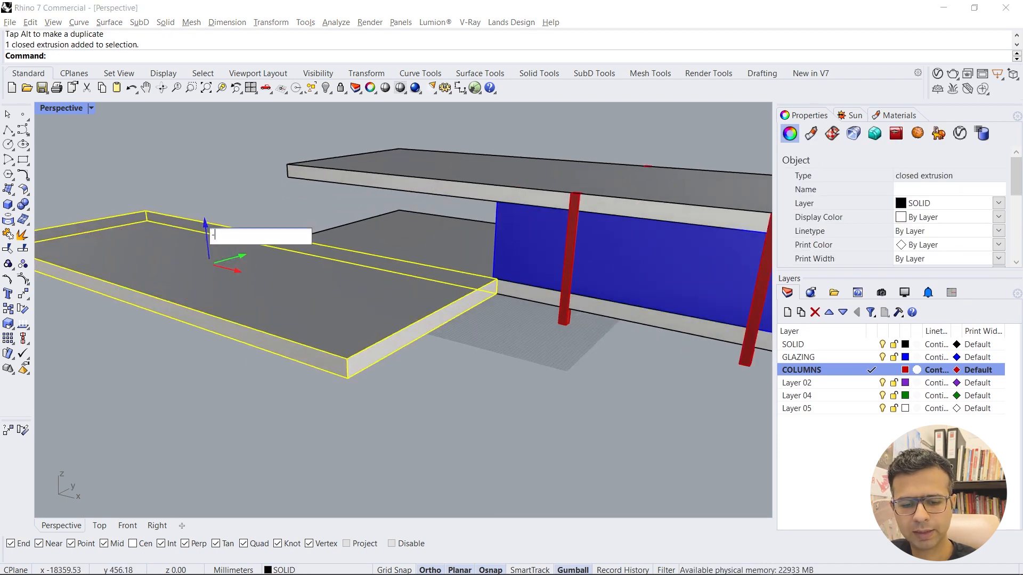
text(-.6m)
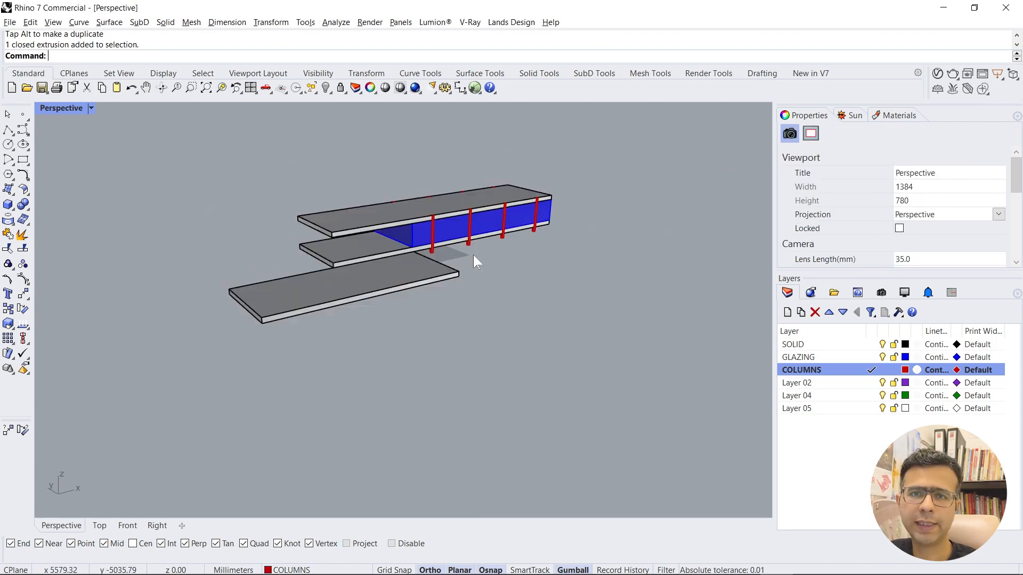
scroll(up, 3)
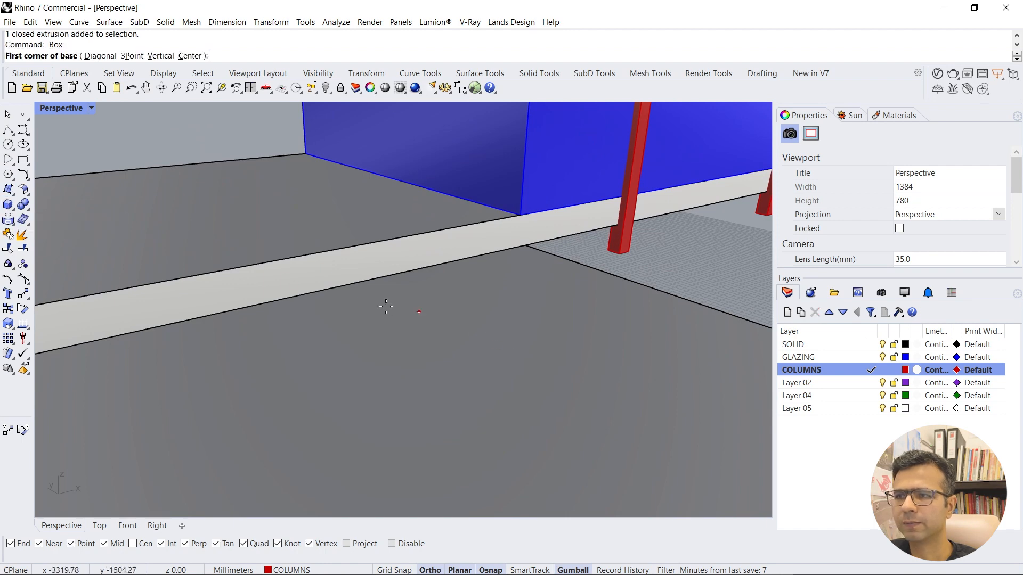
Step: Draw the step block's base from two corners along the lower slab edge and set its height
click(259, 306)
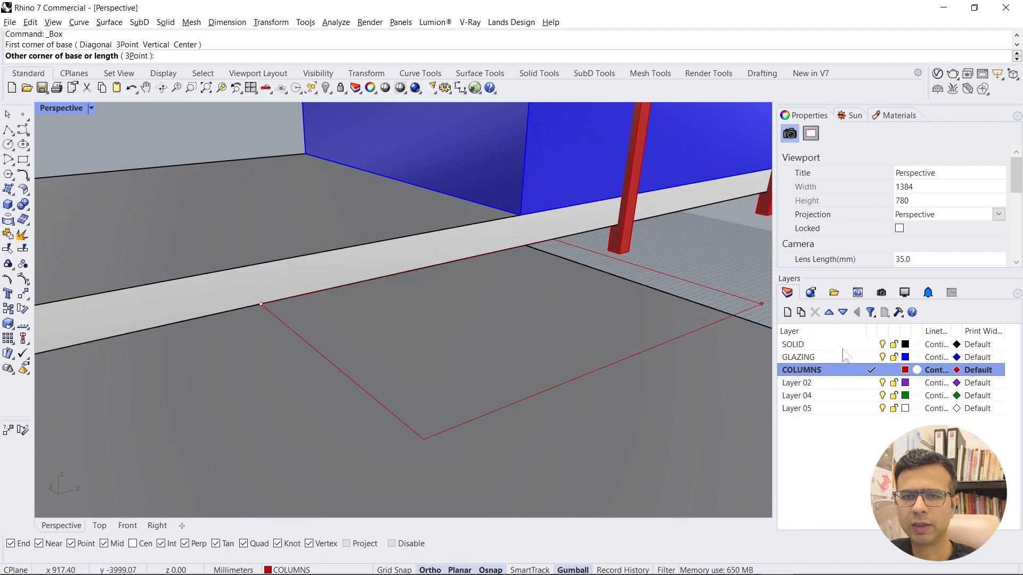
click(792, 344)
text(2m)
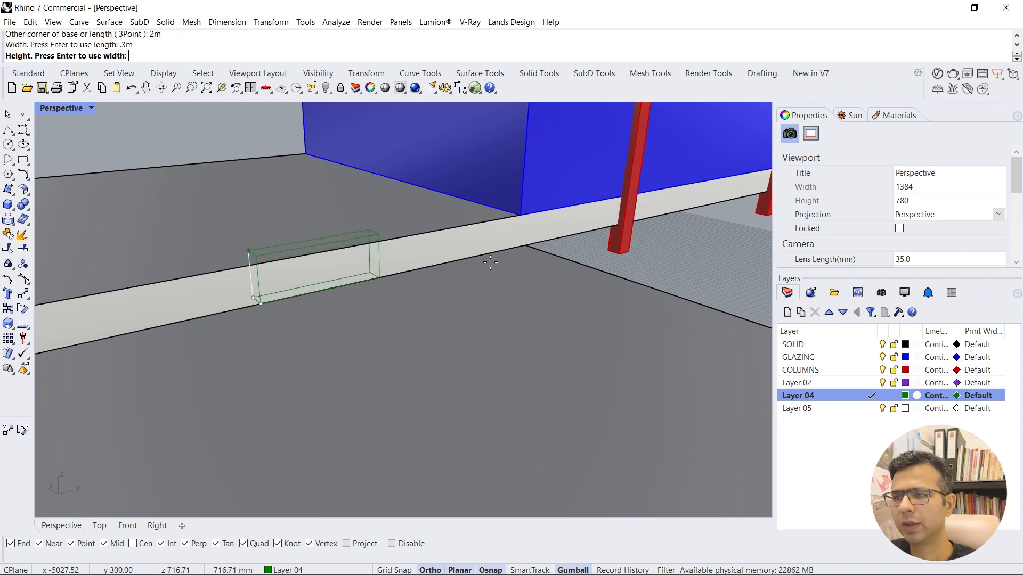
text(1)
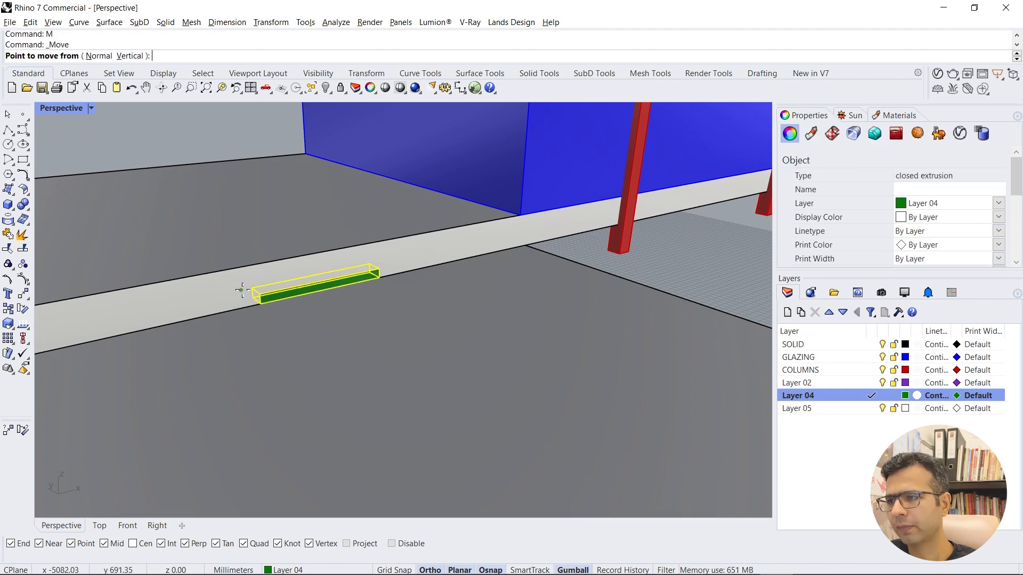
Step: Move and copy the step block into four descending steps against the slab edge
click(255, 289)
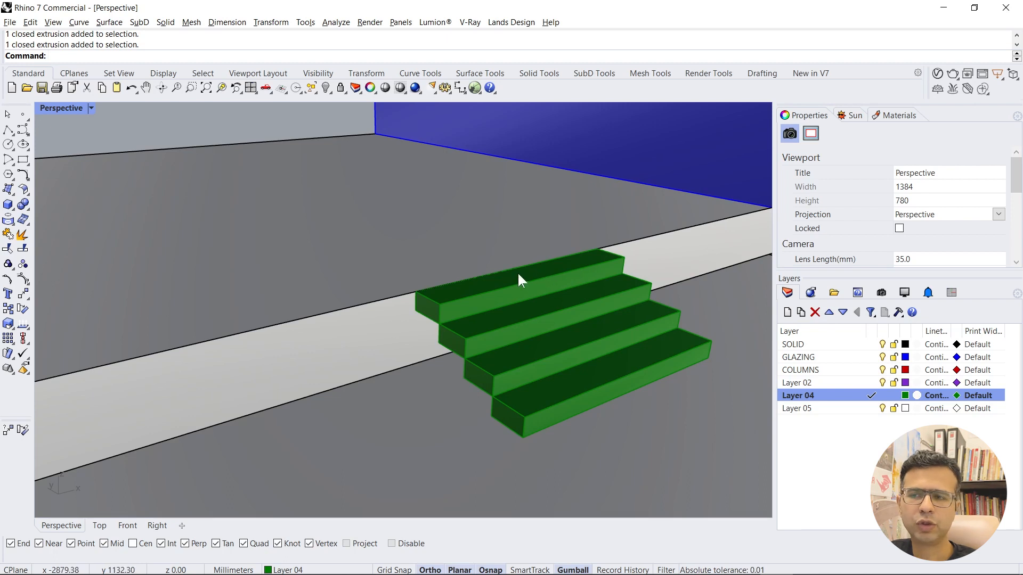
mouse_move(517, 318)
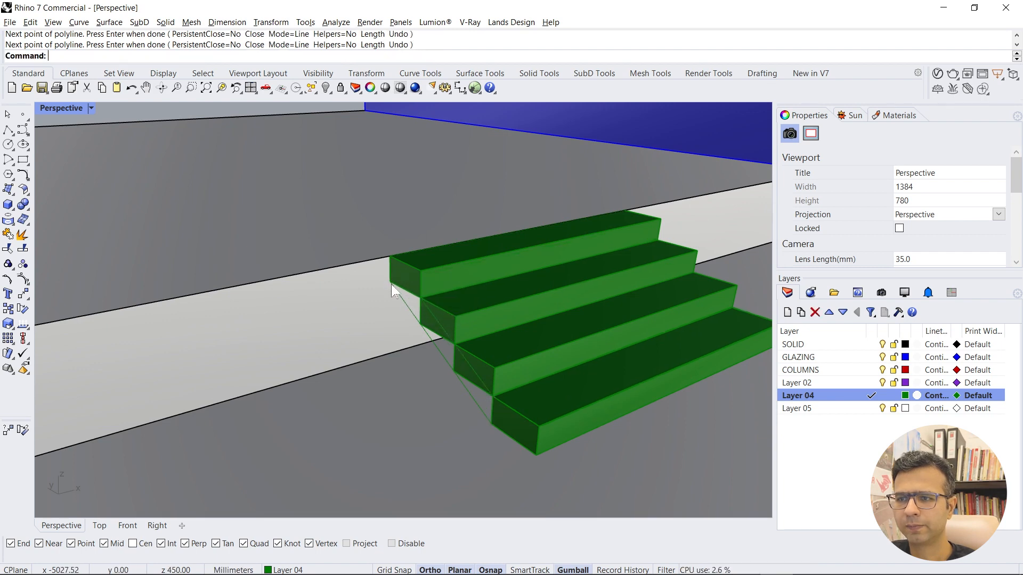
Step: Extrude the closed under-step profile with Solid=Yes across the stair width
text(EX)
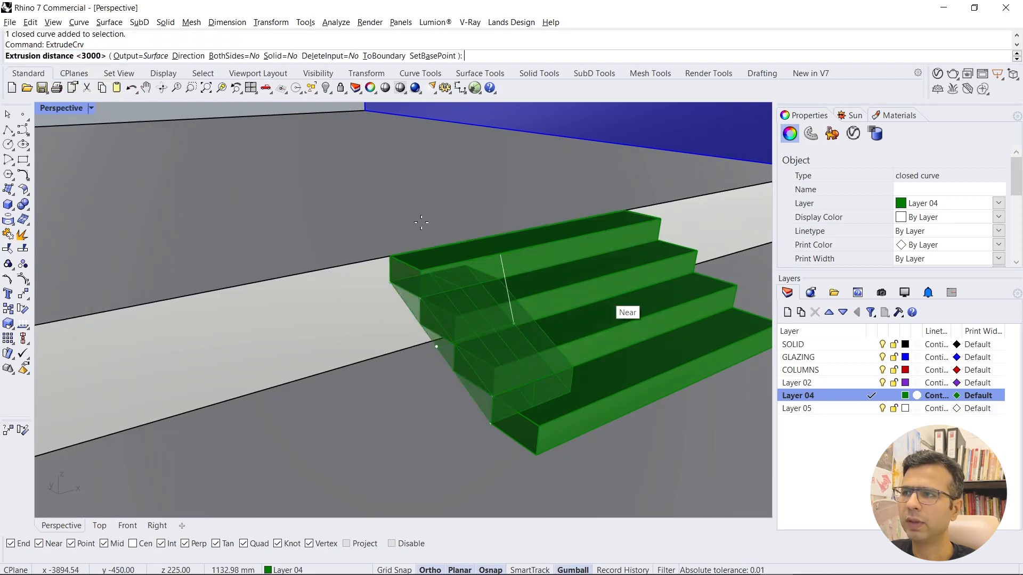
click(276, 55)
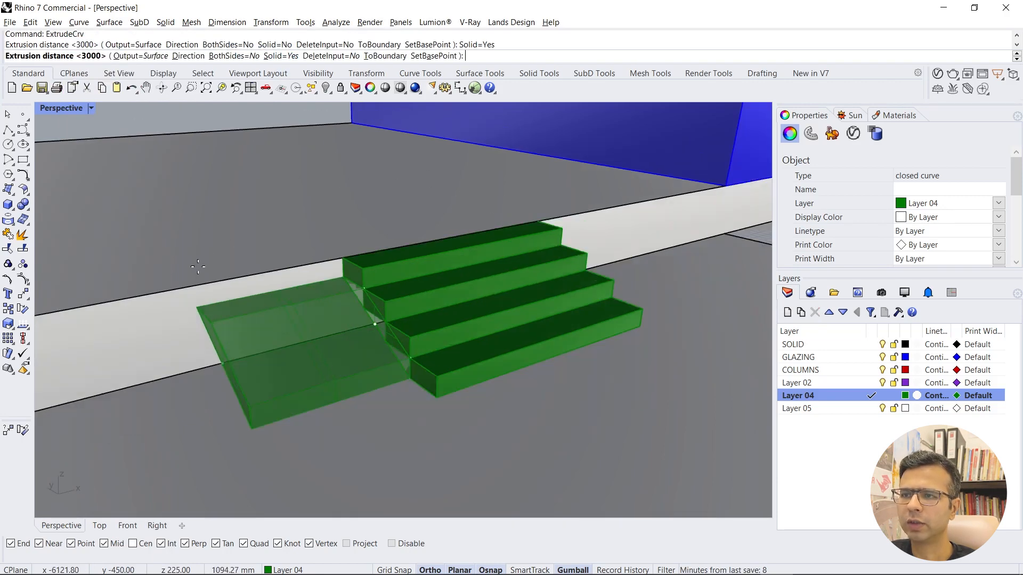